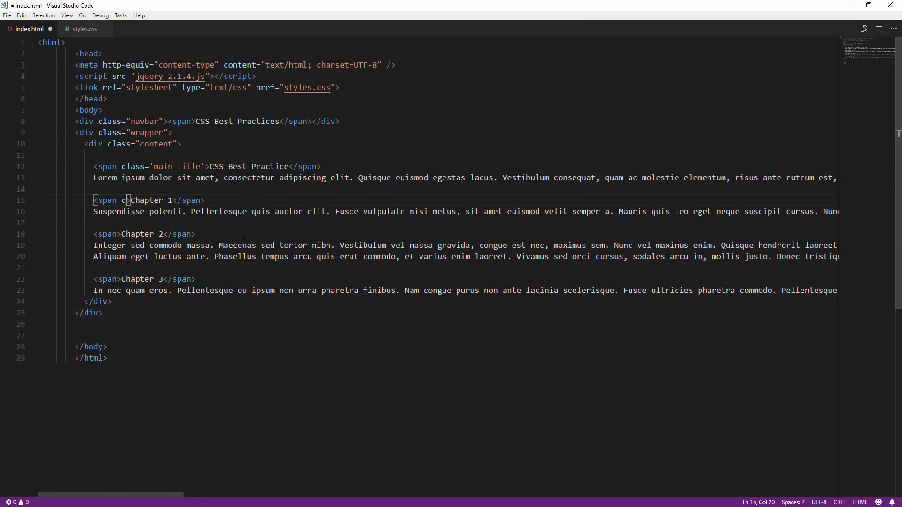
Mark the title as h1 and wrap 'Chapter 1' and 'Chapter 2' in h2 headings in index.html
text(lass='sub-title')
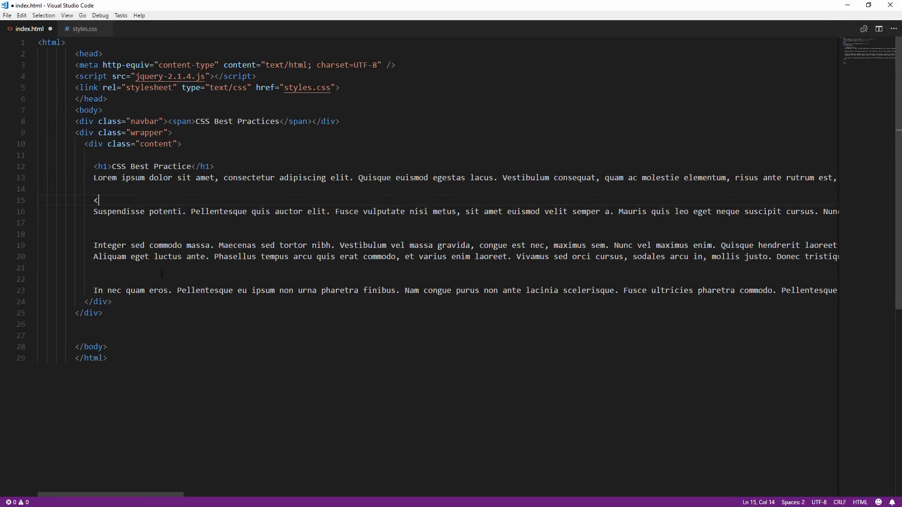
text(h2>Chapter 1</h2>)
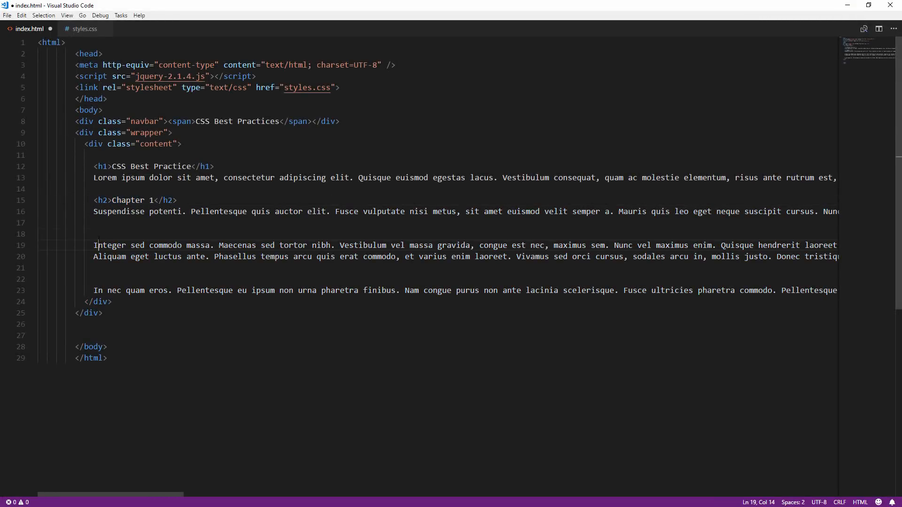
text(<h2>Chapter 2</h2>)
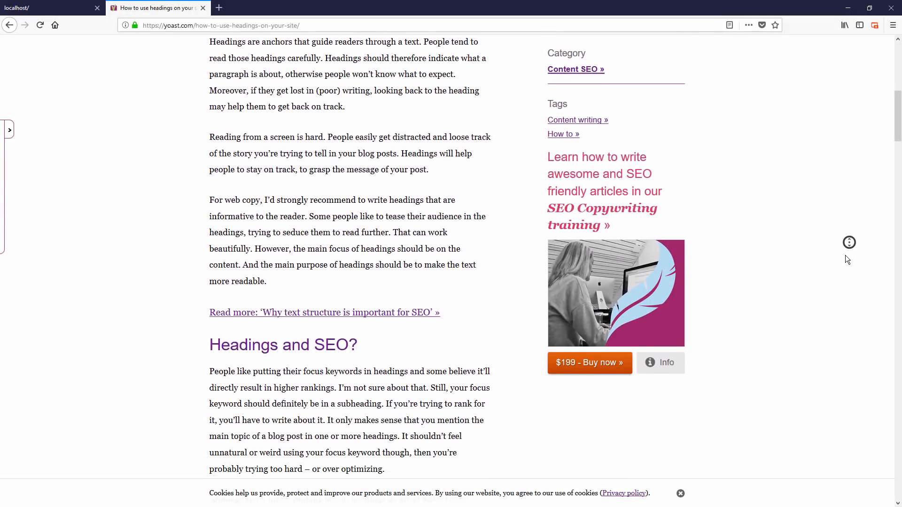
scroll(down, 3)
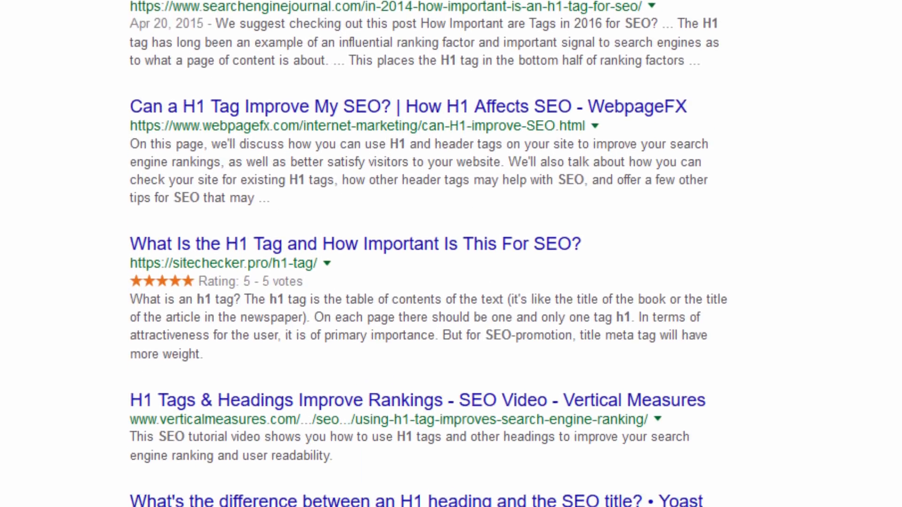
scroll(down, 3)
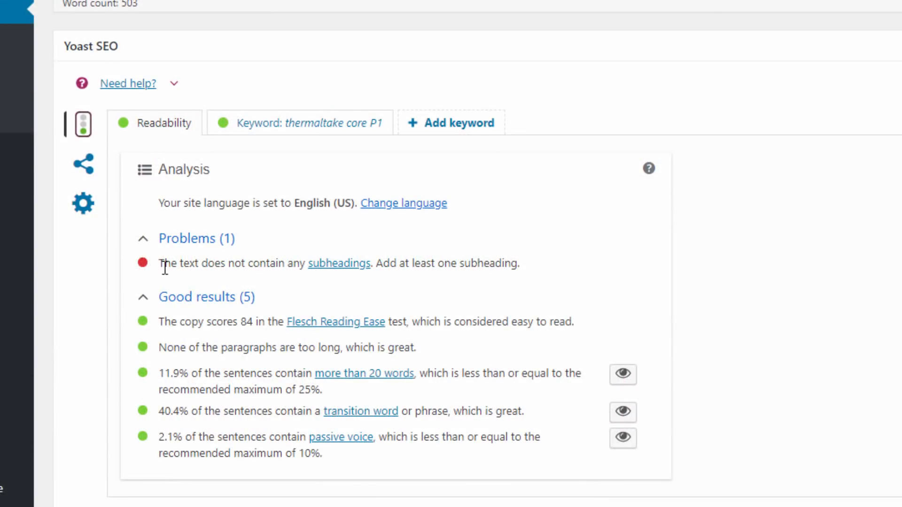
drag(159, 263, 429, 263)
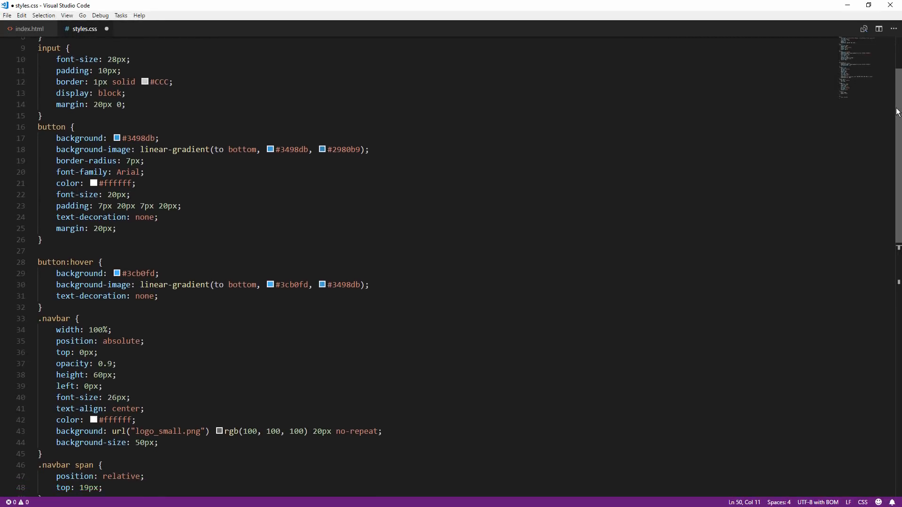
Scroll styles.css through the highlighted matches down to the .wrapper, .content and h2 rules
scroll(down, 3)
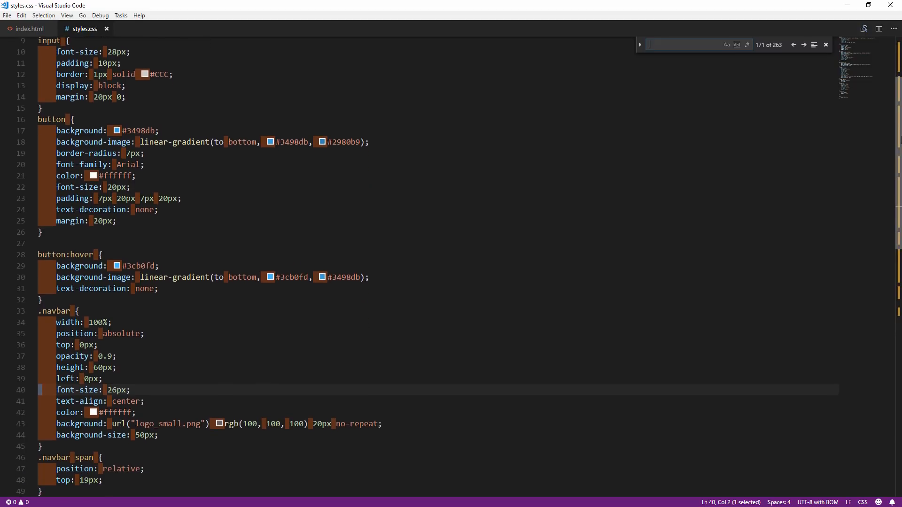
scroll(down, 3)
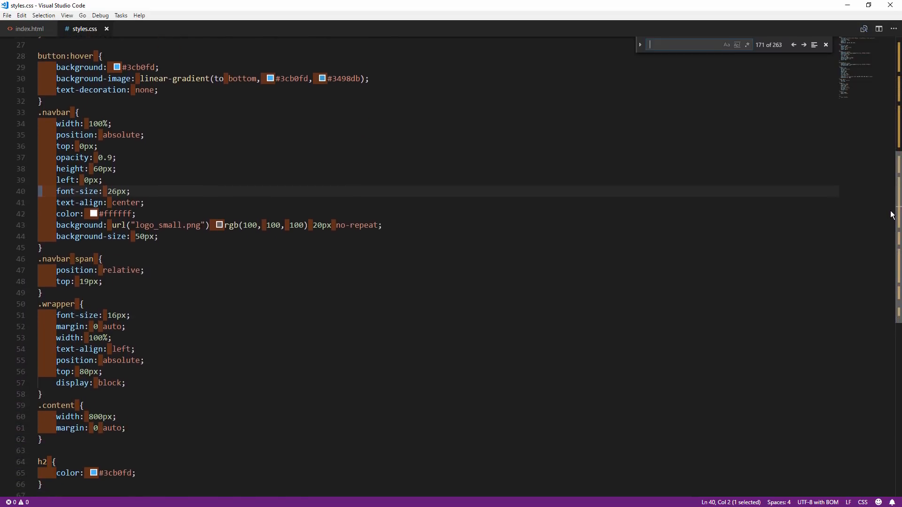
Minify the CSS on cssminifier.com, download styles.min.css and compare its 929 bytes with the 1.26 KB original
click(157, 7)
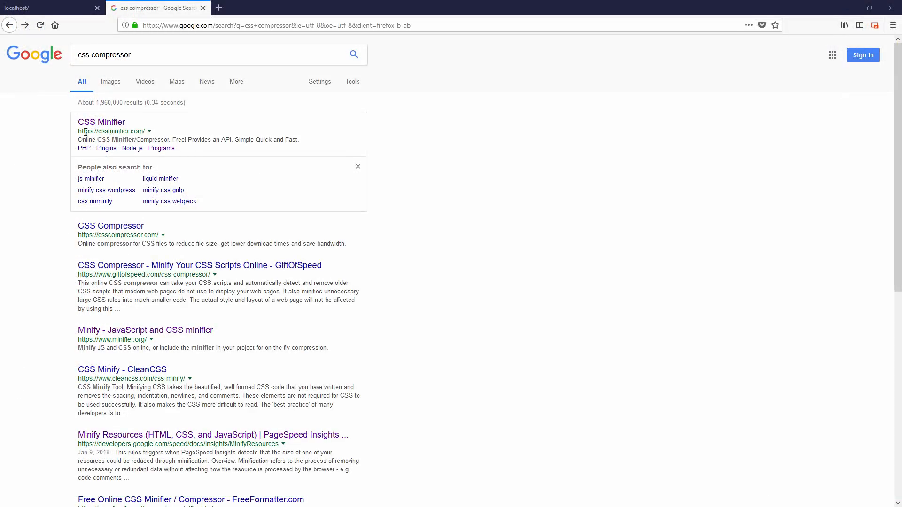
click(101, 121)
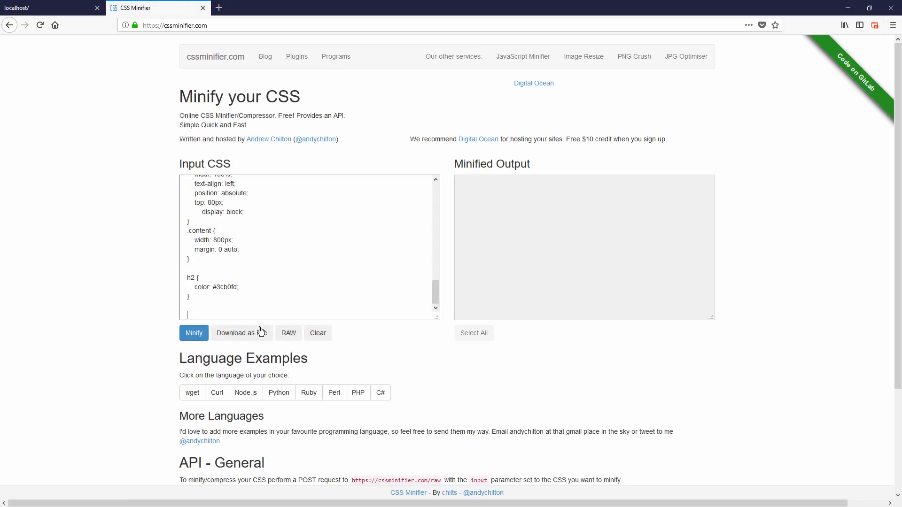
click(242, 333)
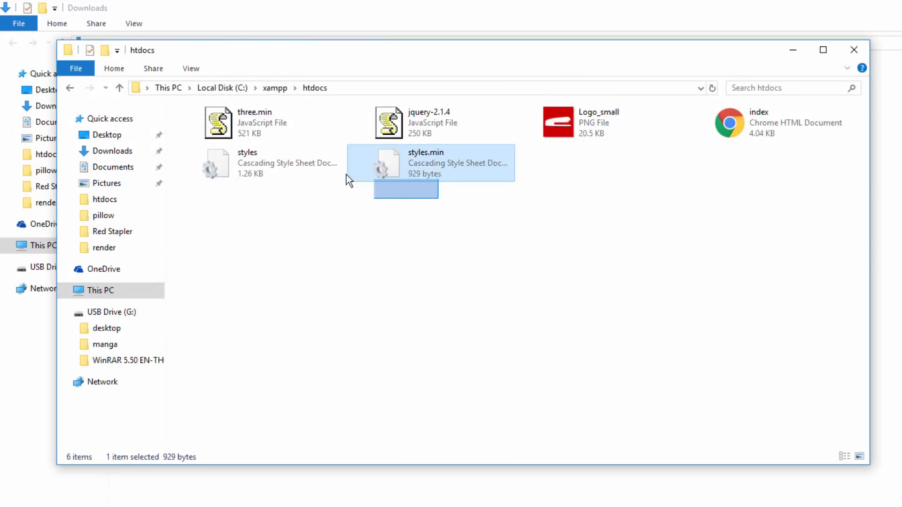
click(247, 163)
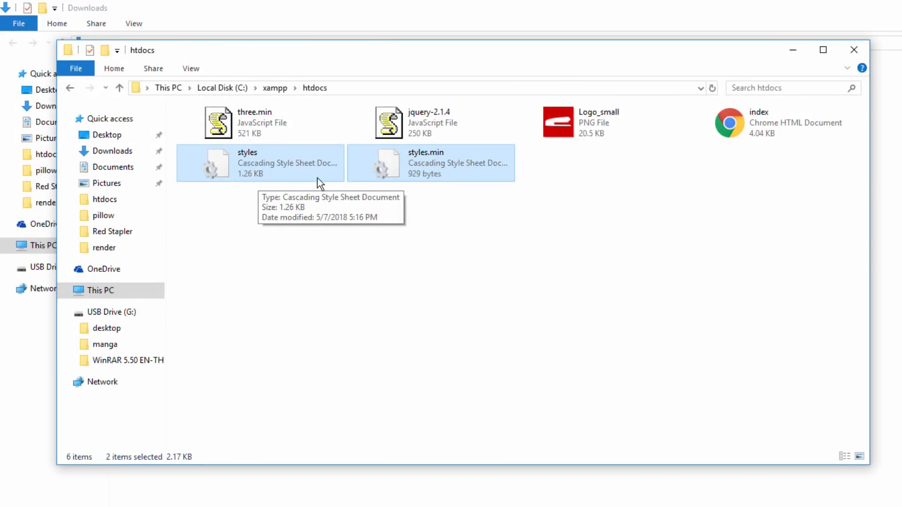
mouse_move(432, 185)
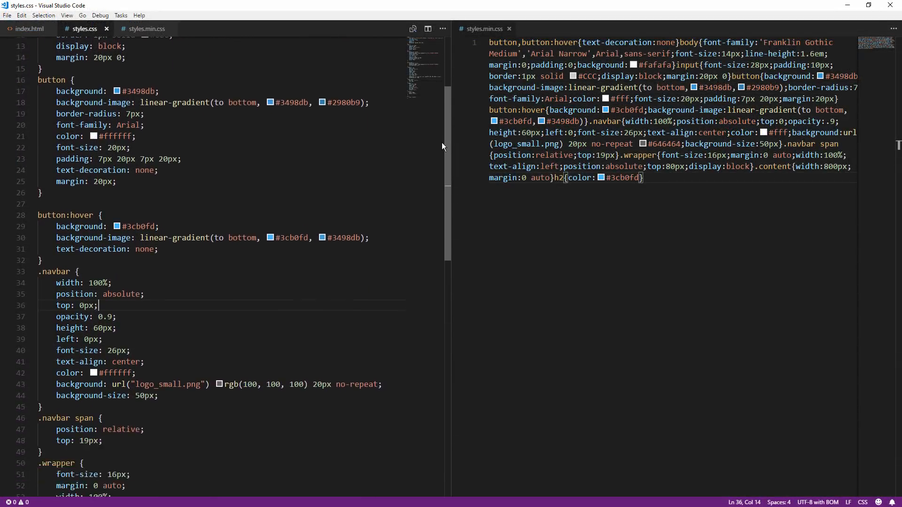
scroll(down, 3)
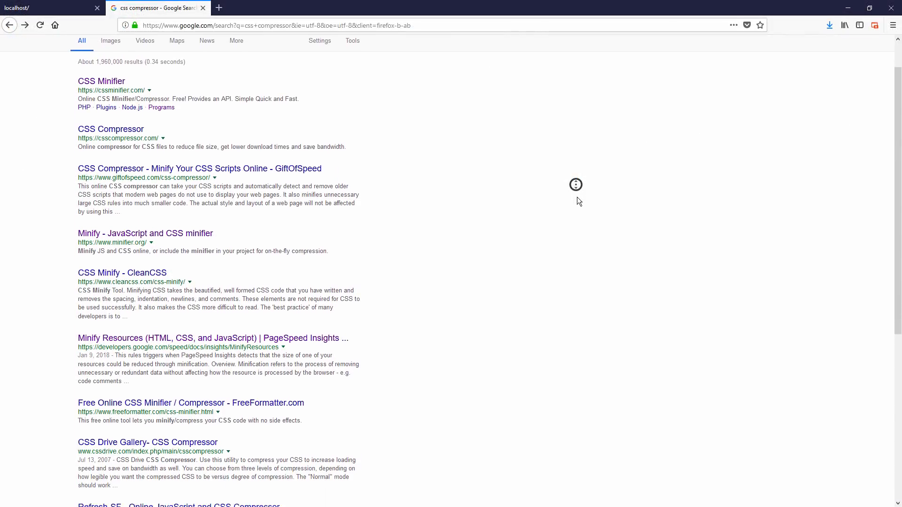
Scroll the cssnano site down to its Before/After example with the 54.46% size reduction
scroll(down, 3)
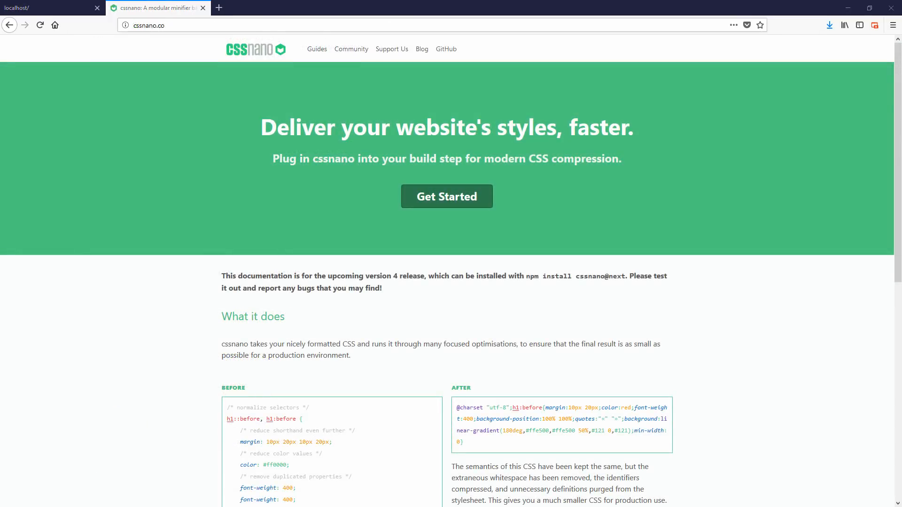
scroll(down, 3)
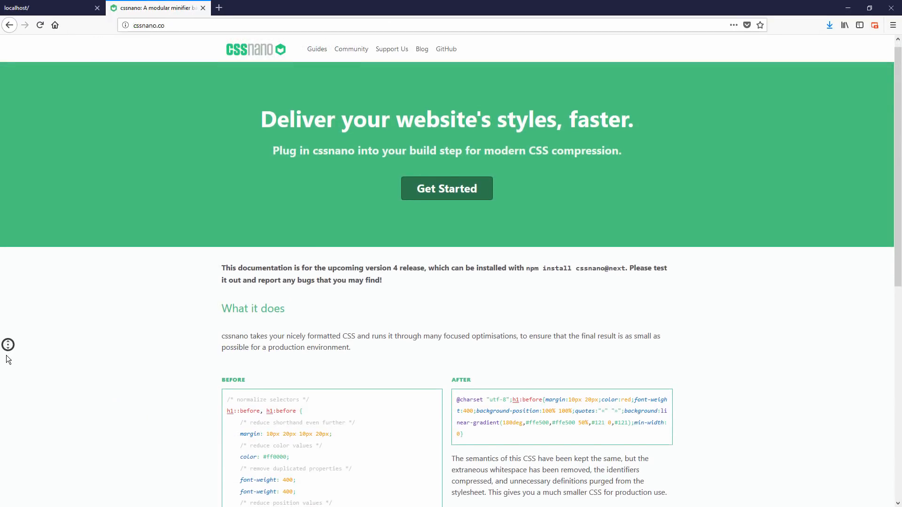
scroll(down, 3)
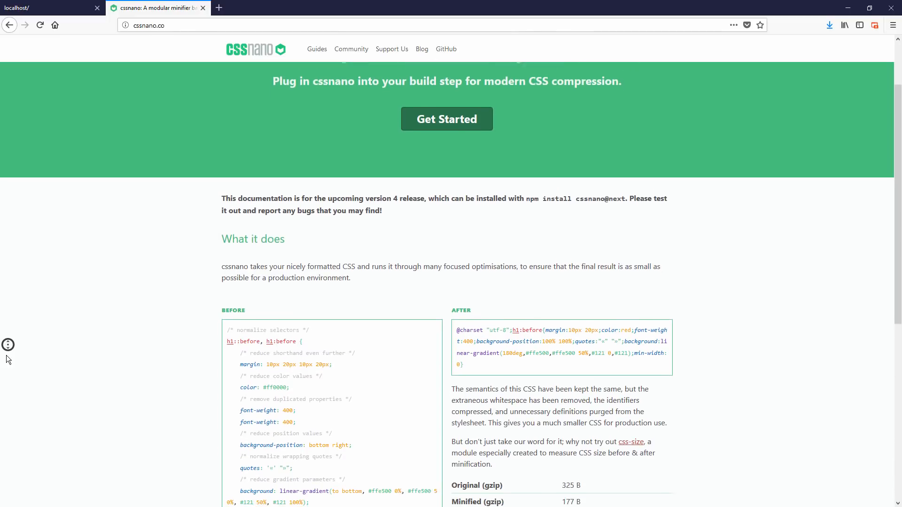
scroll(down, 3)
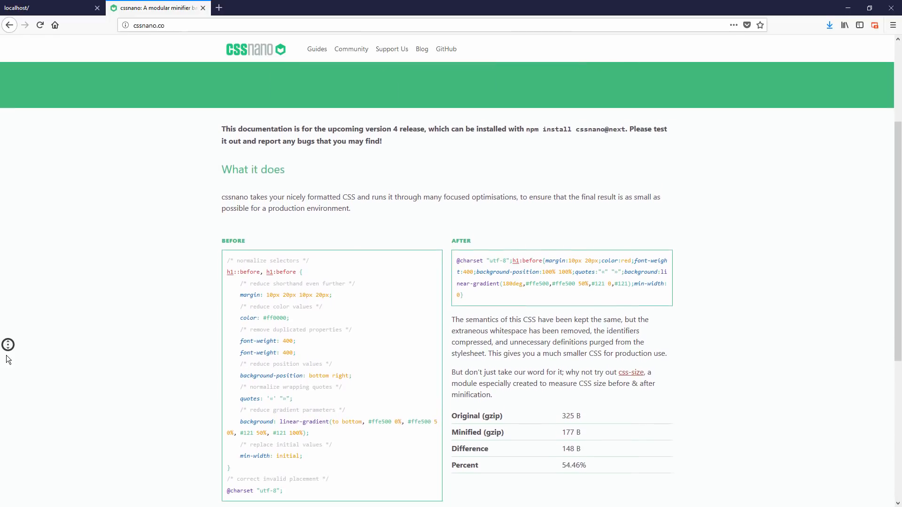
scroll(down, 3)
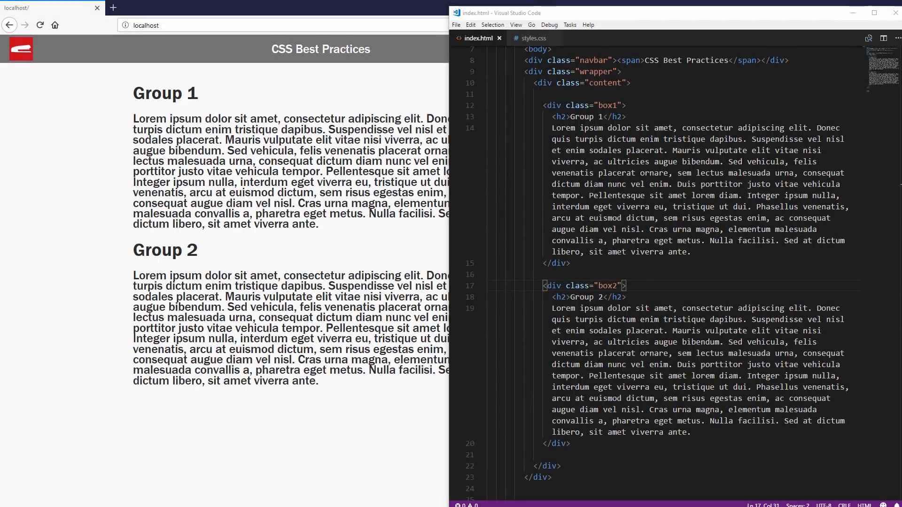
drag(542, 105, 668, 240)
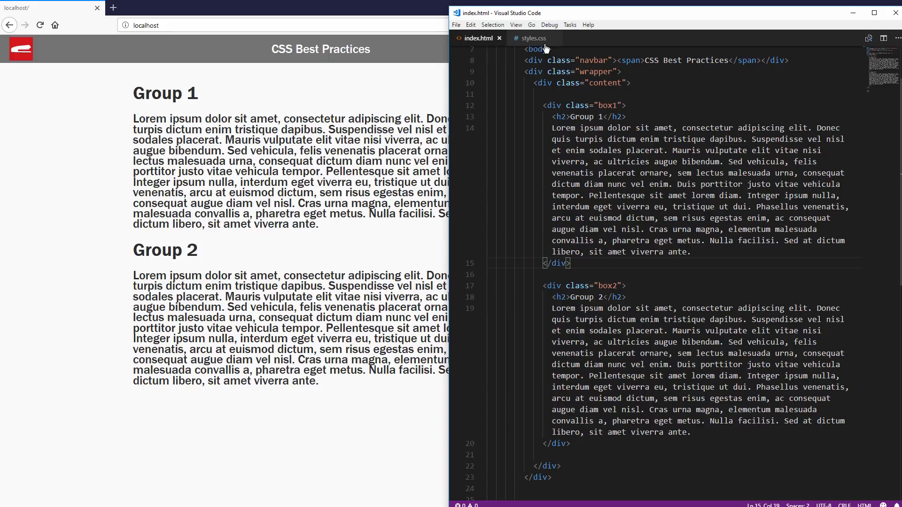
click(532, 38)
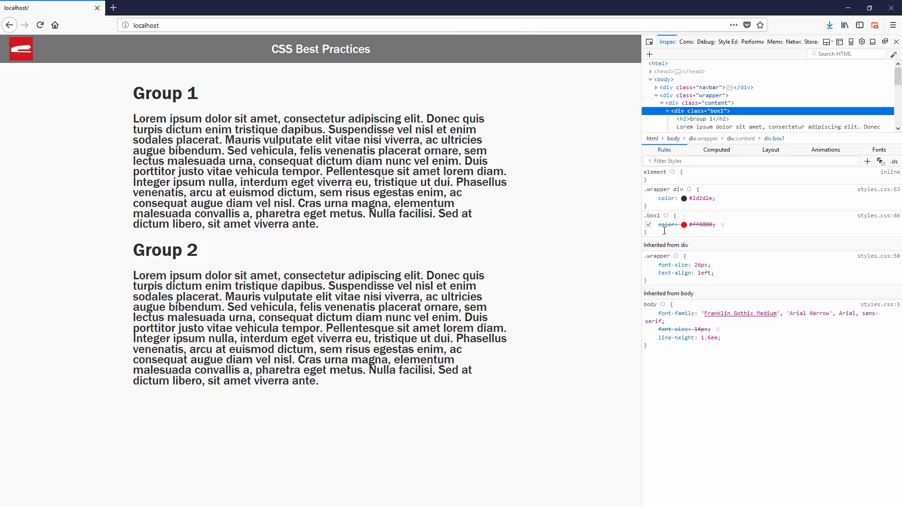
Append !important to the crossed-out .box1 red colour in the Inspector Rules pane
double_click(692, 224)
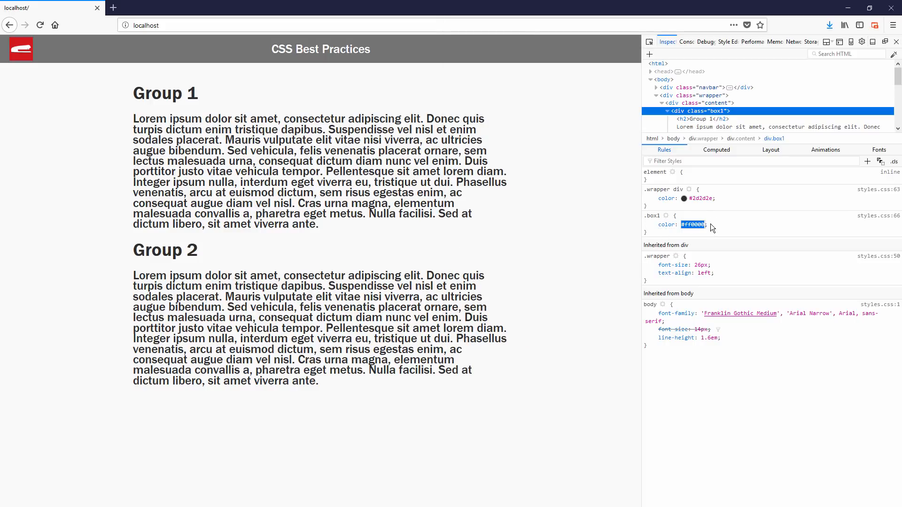
text(!important)
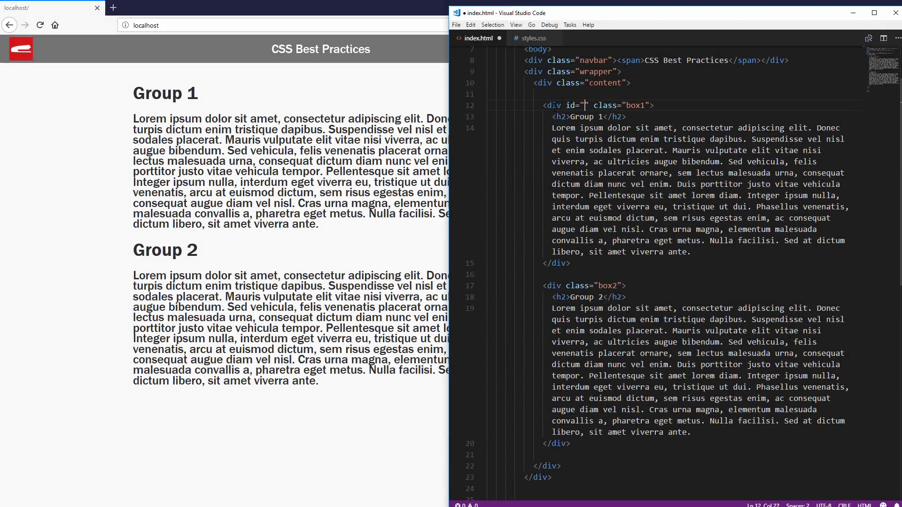
Set the first div's id to box1, then move to styles.css for the #box1 colour rule
text(box1)
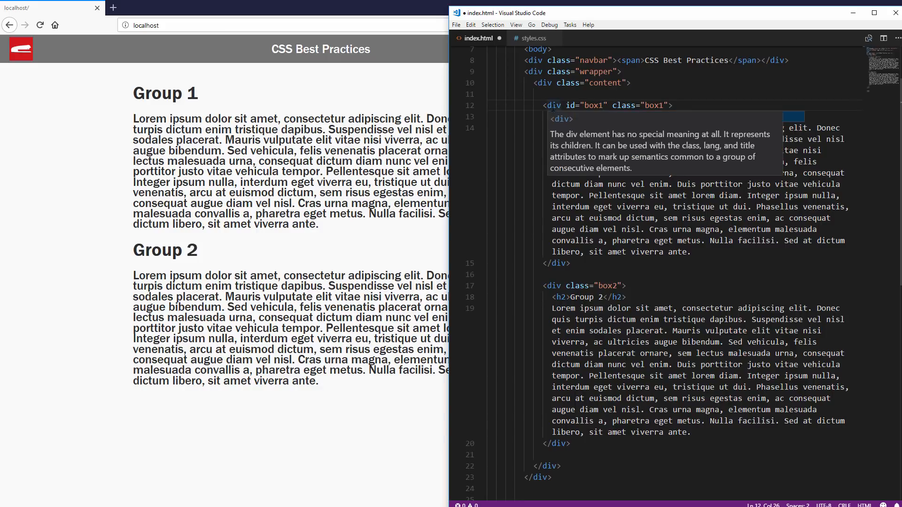
click(533, 38)
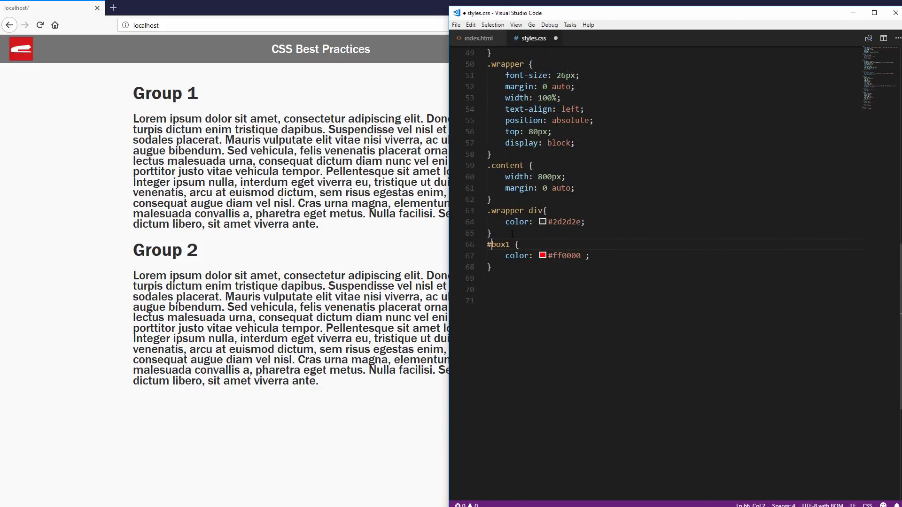
click(39, 24)
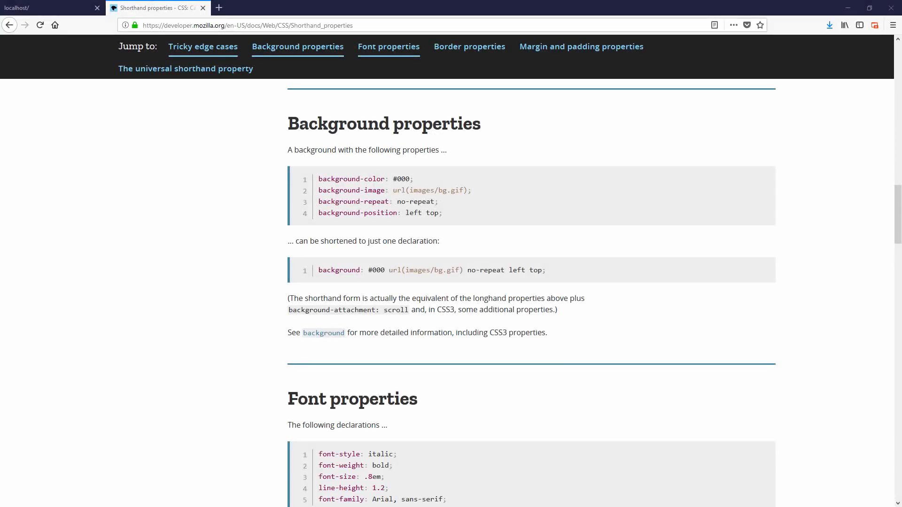
Scroll MDN's shorthand properties page through the Background and Font sections
scroll(down, 3)
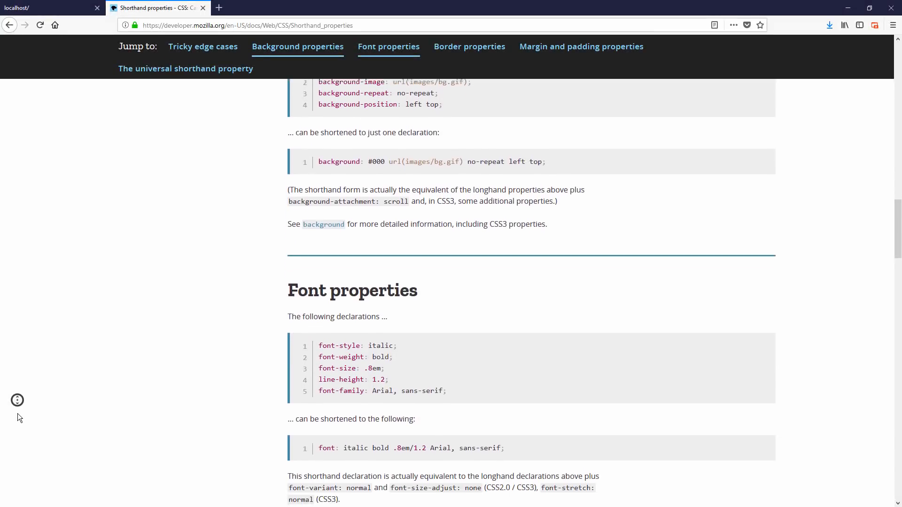
scroll(down, 3)
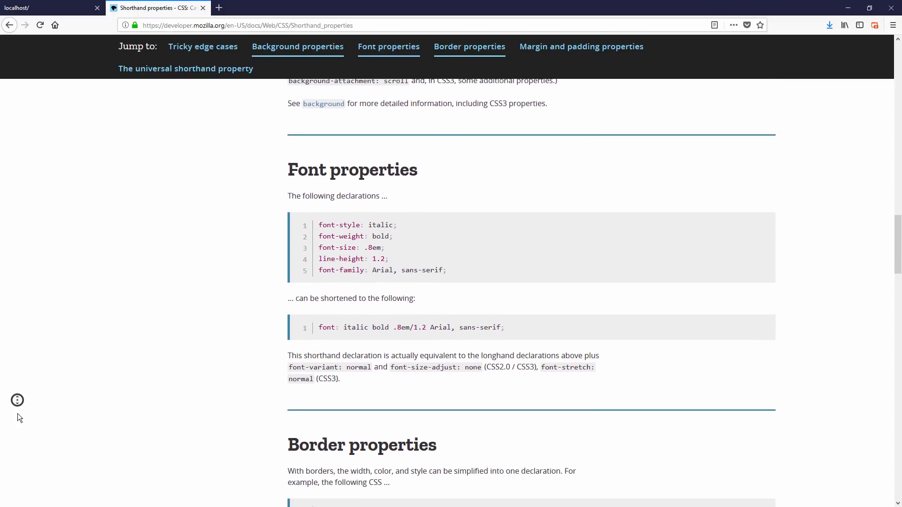
scroll(down, 3)
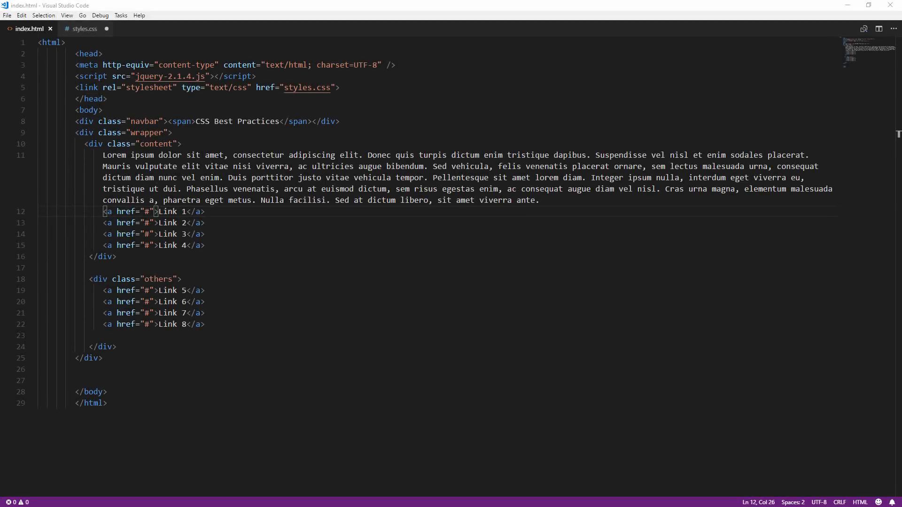
Add a class to the first link and write the .content a rule with color #ff0000
text(class="red)
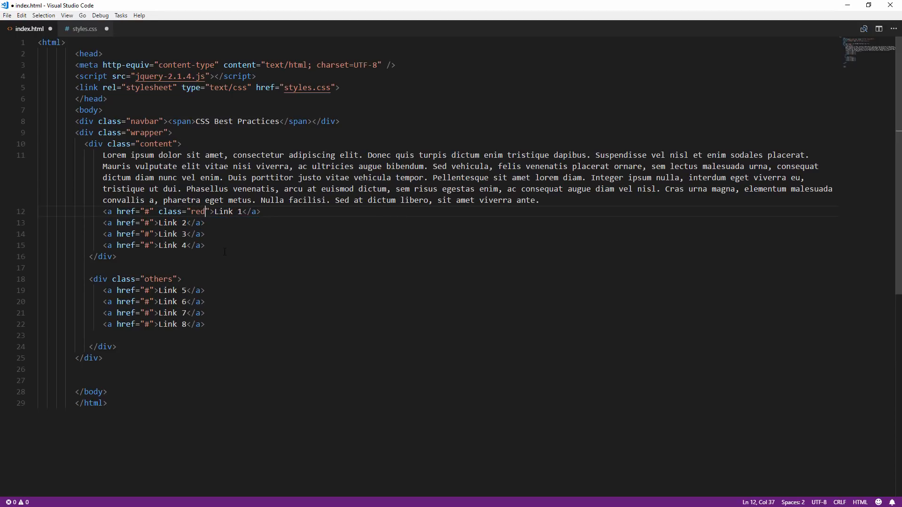
text(-link)
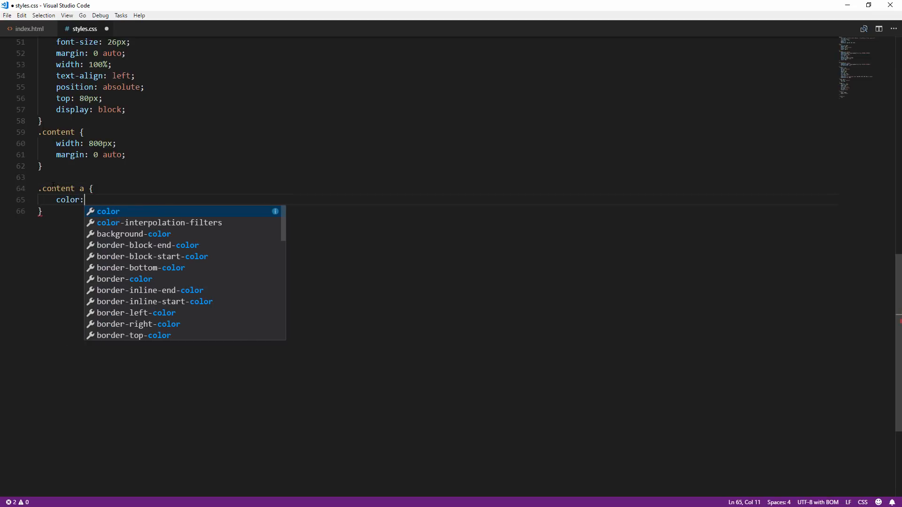
text(#ff0000;)
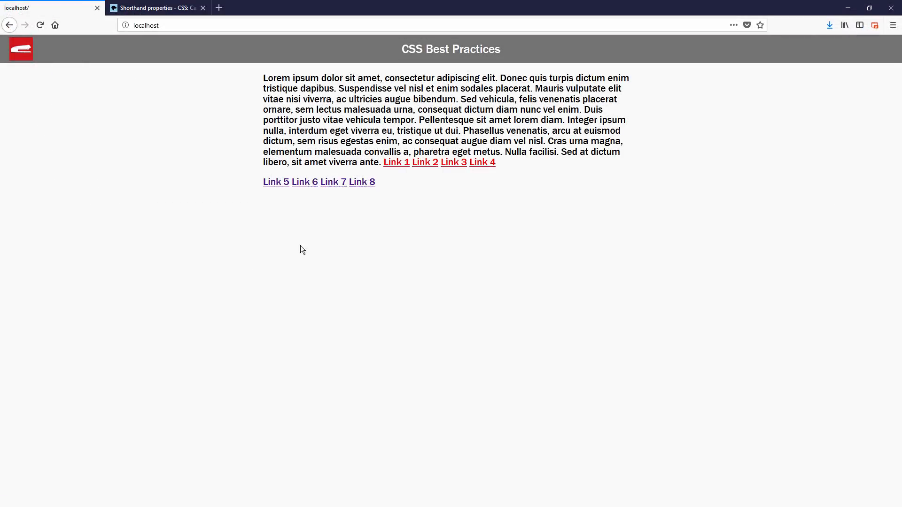
mouse_move(508, 168)
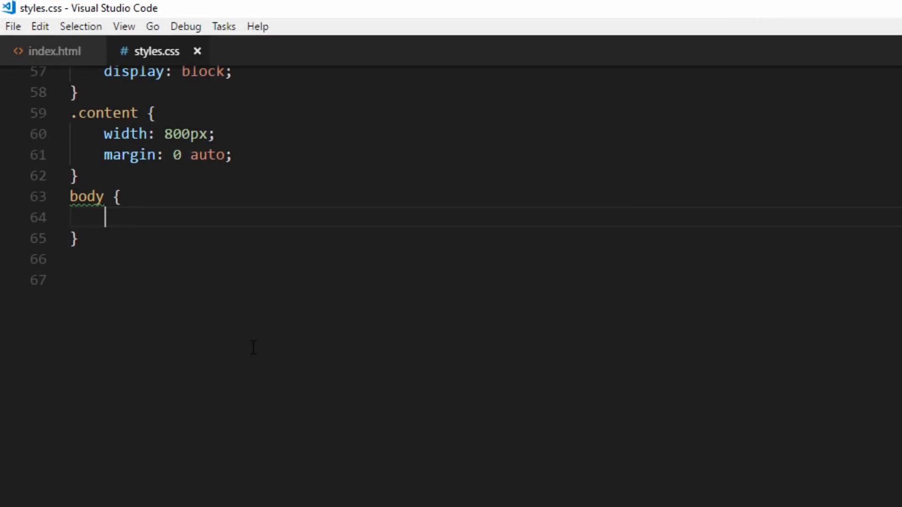
Write filter: sepia(100%) in the body rule of styles.css
text(filter:sepia)
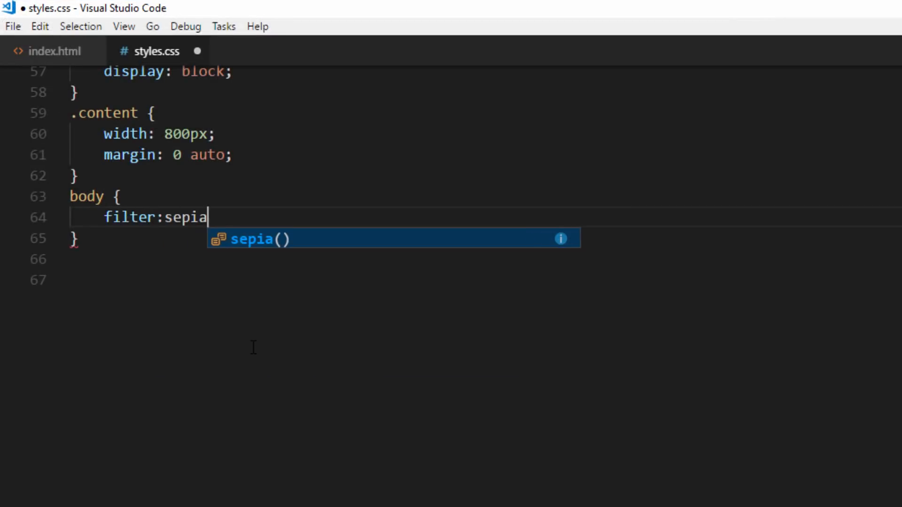
text((100%))
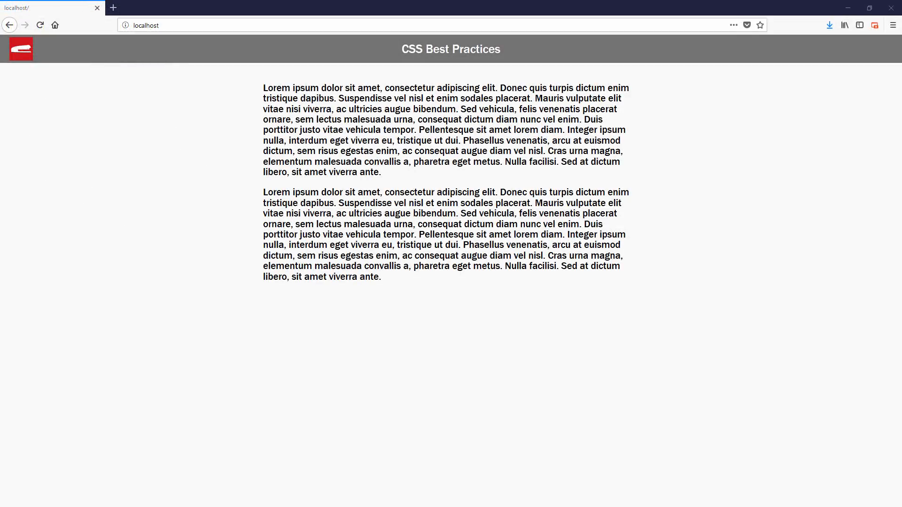
Open localhost in Edge and inspect the body's sepia(100%) filter rule in its developer tools
click(39, 24)
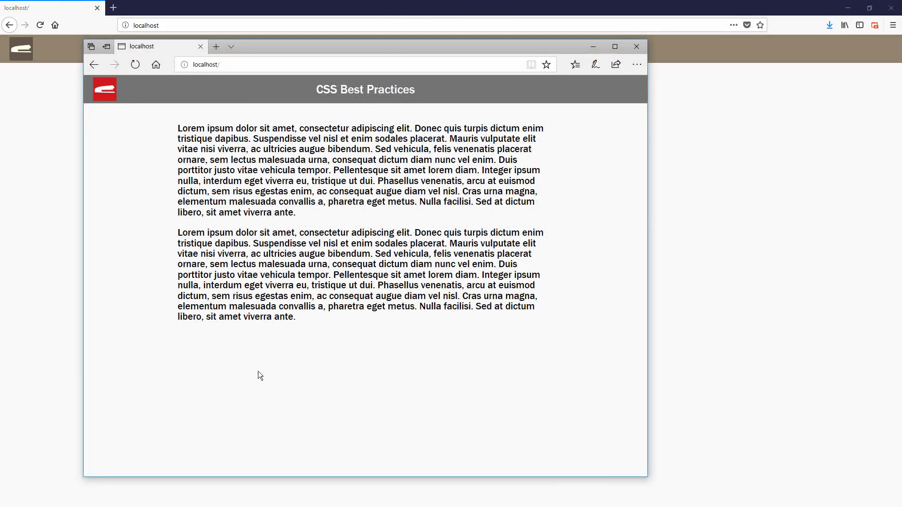
key(F12)
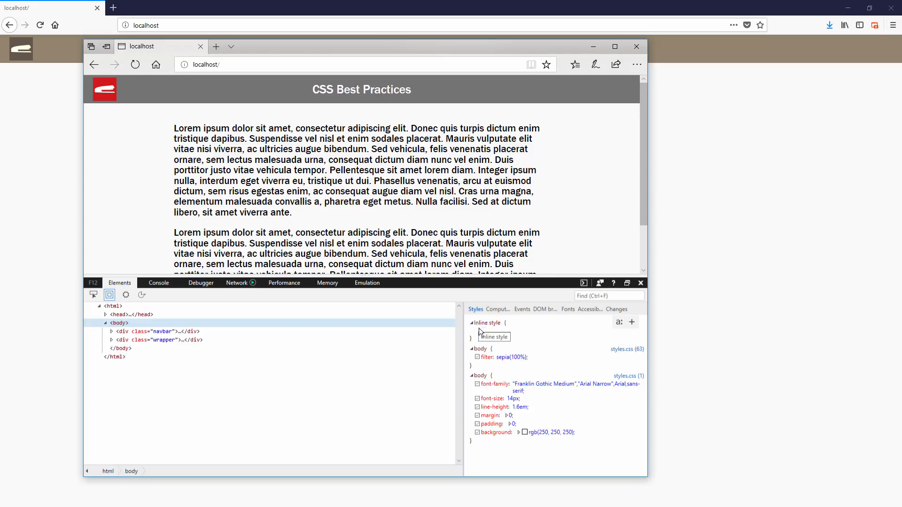
double_click(511, 357)
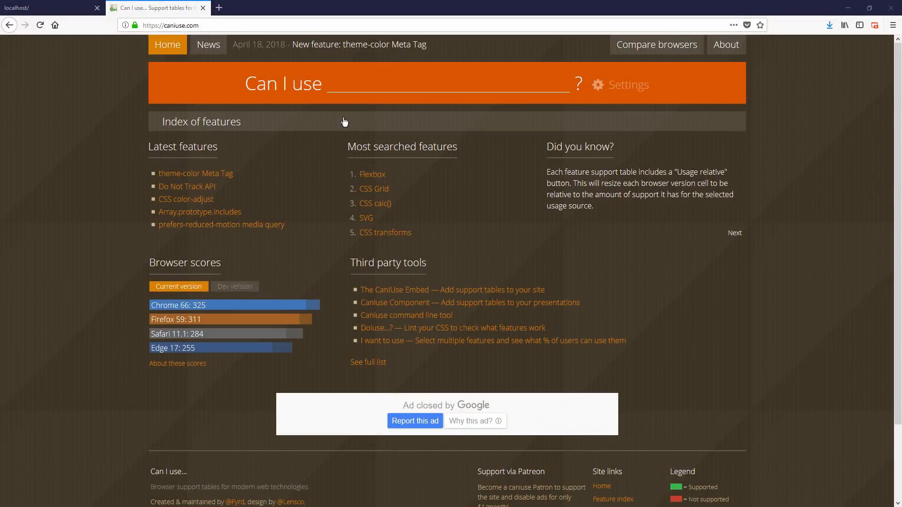
Search Can I use for 'sepia' and check IE 11's missing CSS Filter Effects support
text(sepia)
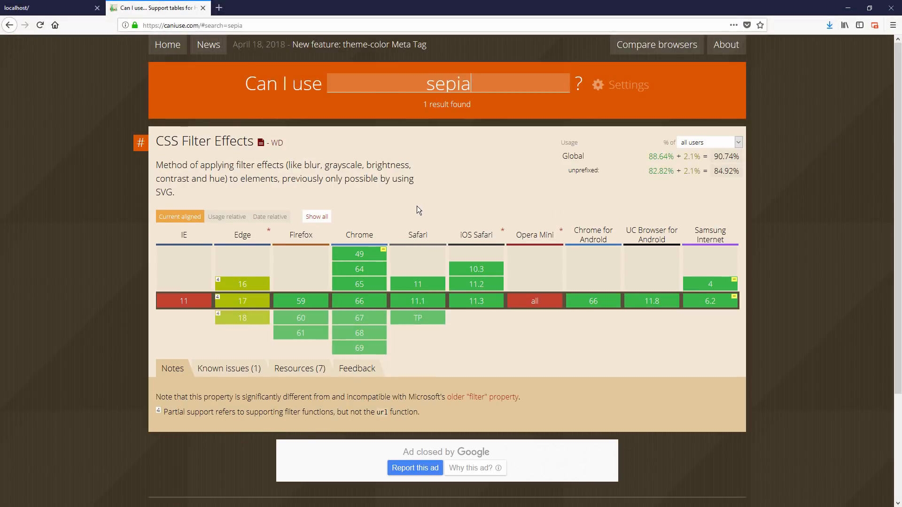
mouse_move(243, 284)
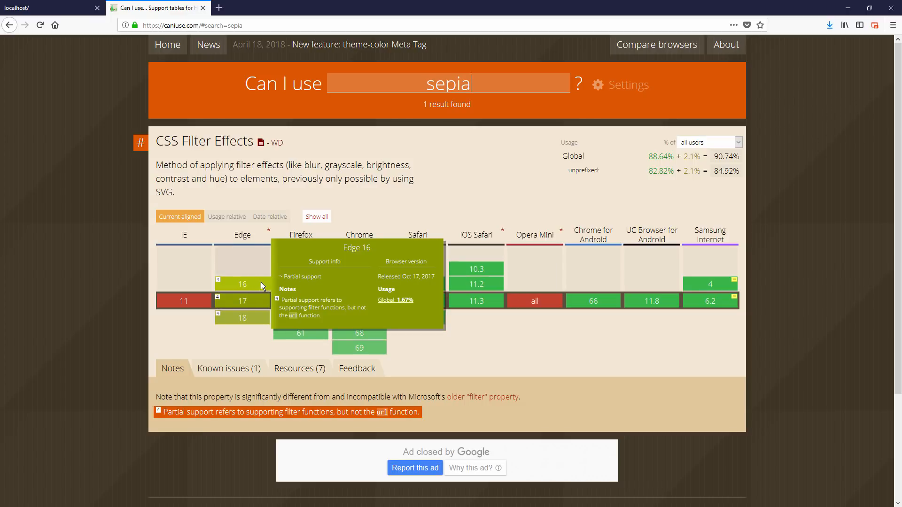
mouse_move(243, 301)
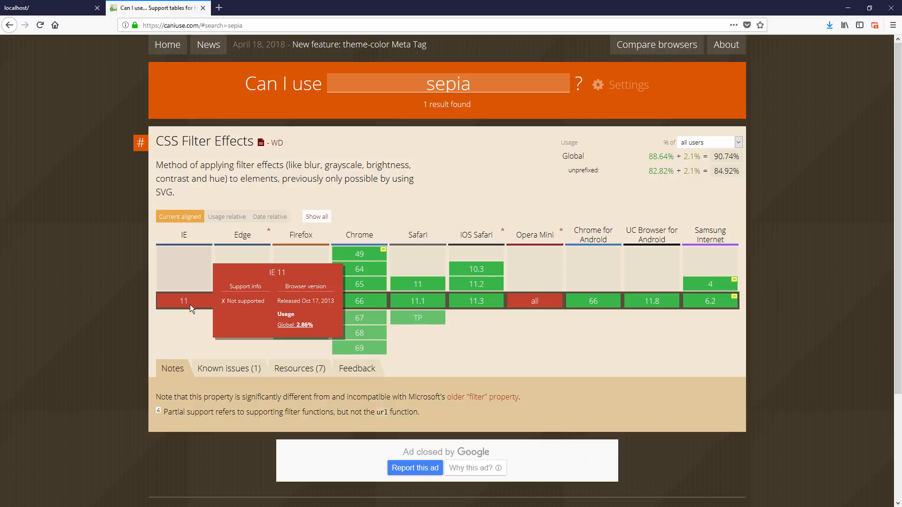
click(224, 369)
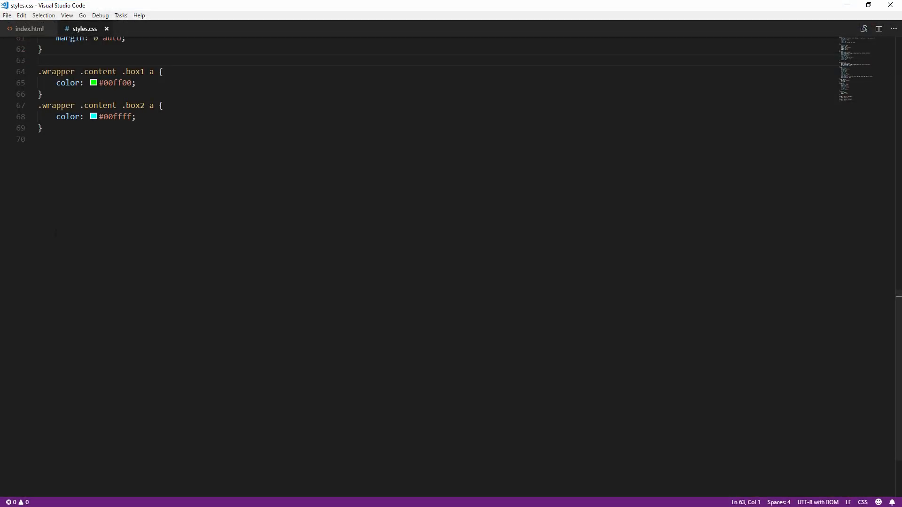
Remove the '.wrapper .content' prefix so the green link rule reads '.box1 a'
drag(47, 71, 116, 71)
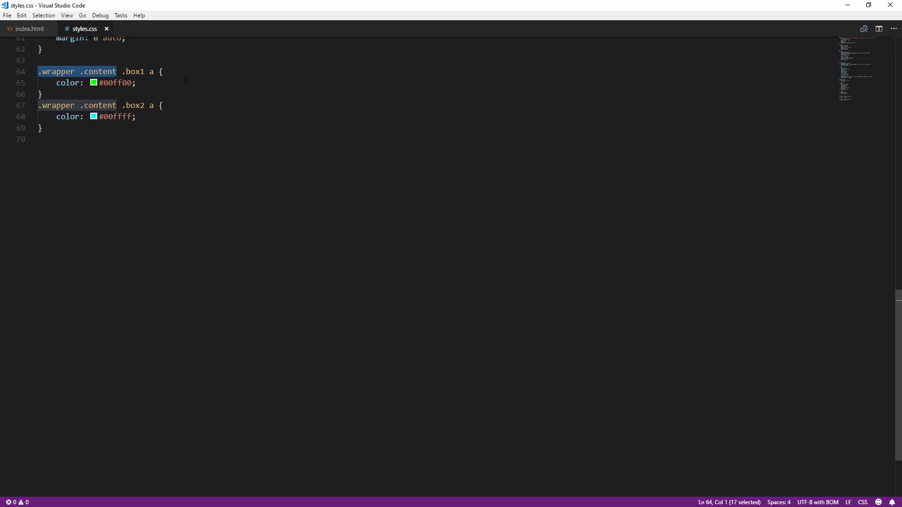
key(Delete)
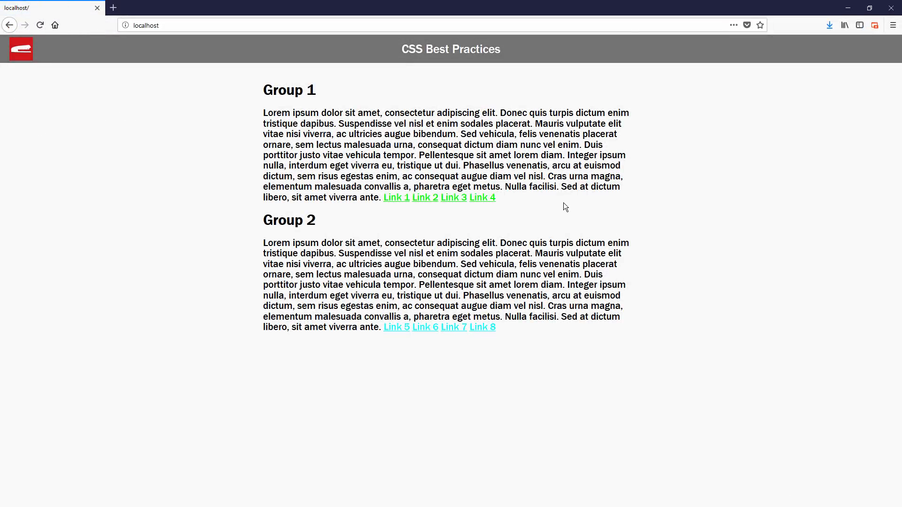
Inspect Link 4 in Firefox to confirm the shortened '.box1 a' rule styles it
key(F12)
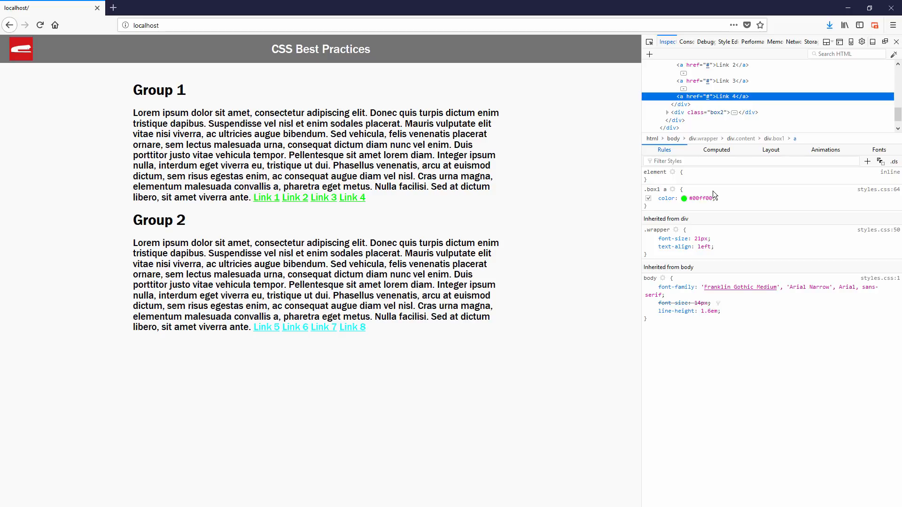
mouse_move(724, 196)
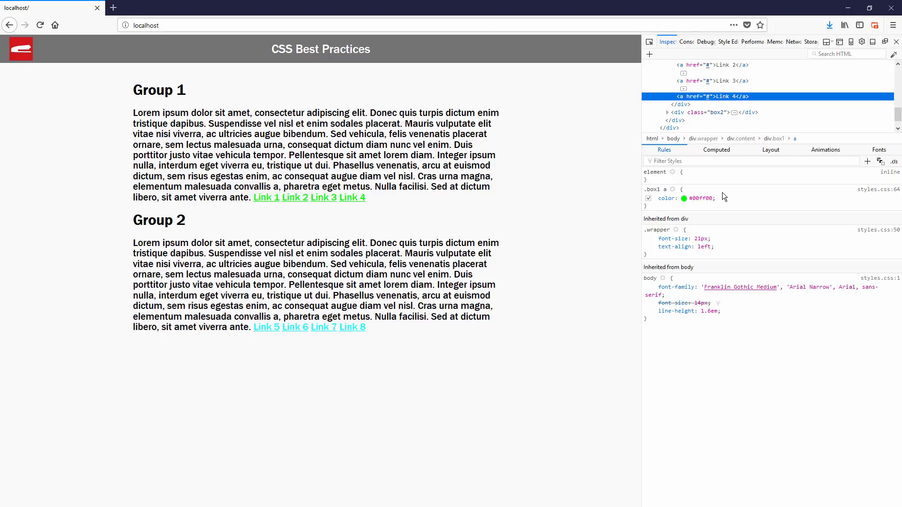